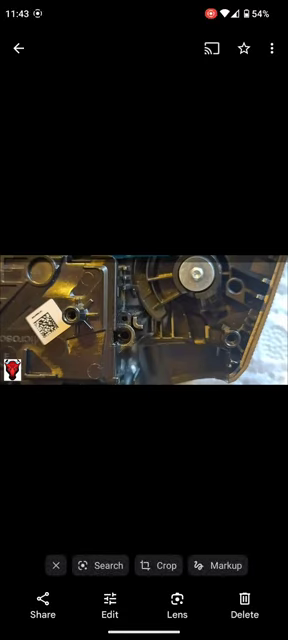
Leave the full-screen inner-housing photo and return to the 'Xbox one elite series' album grid
left_click(20, 48)
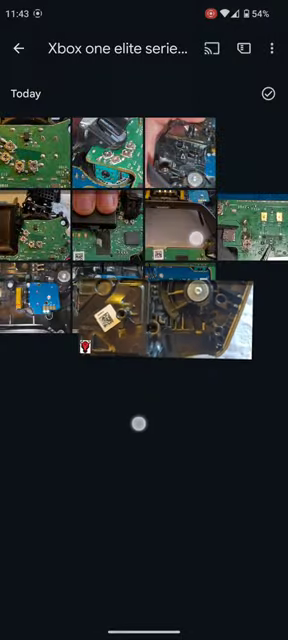